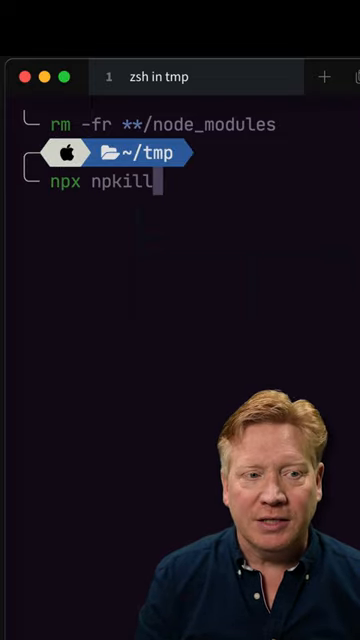
Run 'npx npkill' to list the node_modules folders under ~/tmp
key("Return")
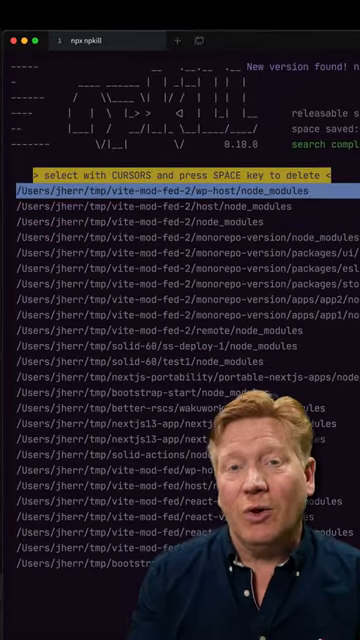